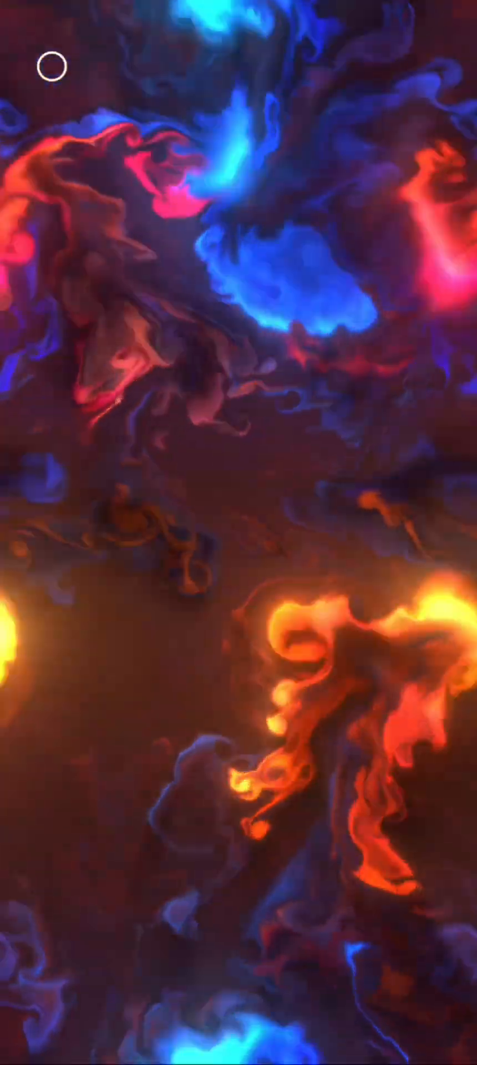
Expand the floating screen-recorder bubble to reveal its pause, stop and tools buttons.
{"action": "left_click", "coordinate": [49, 65]}
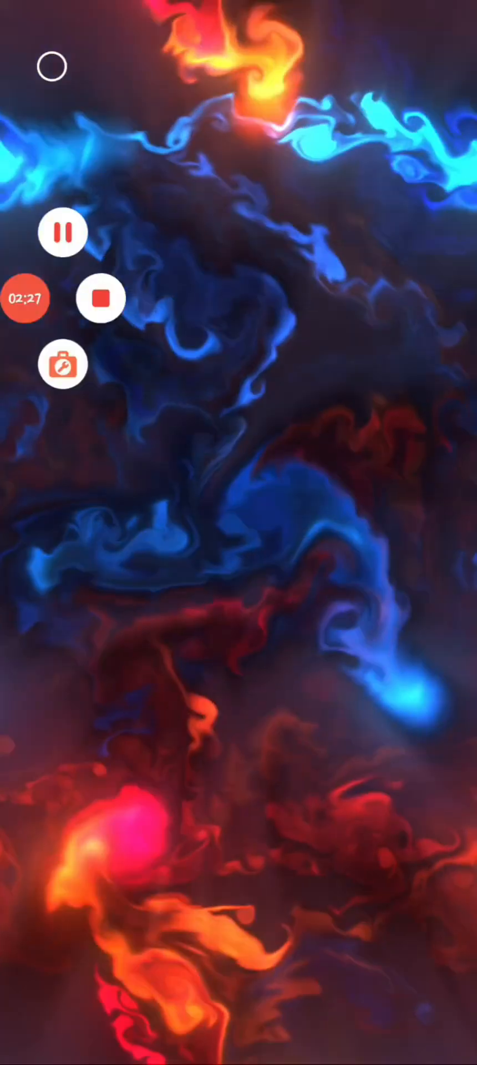